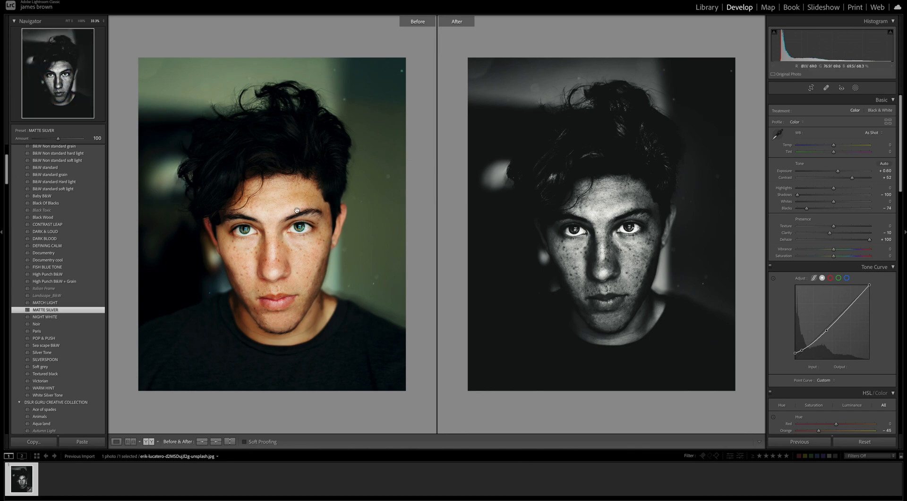
pyautogui.moveTo(845, 407)
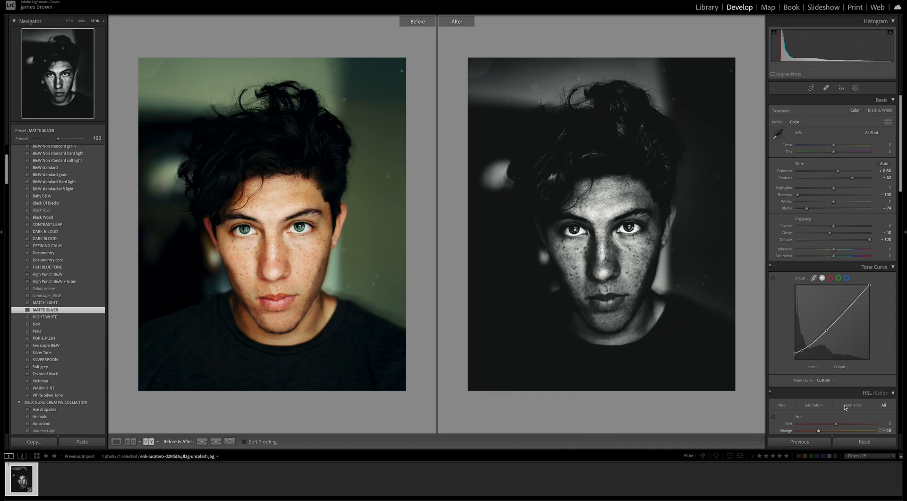
# - Reset all Develop edits to the original colour photo and return to Loupe view
pyautogui.click(864, 442)
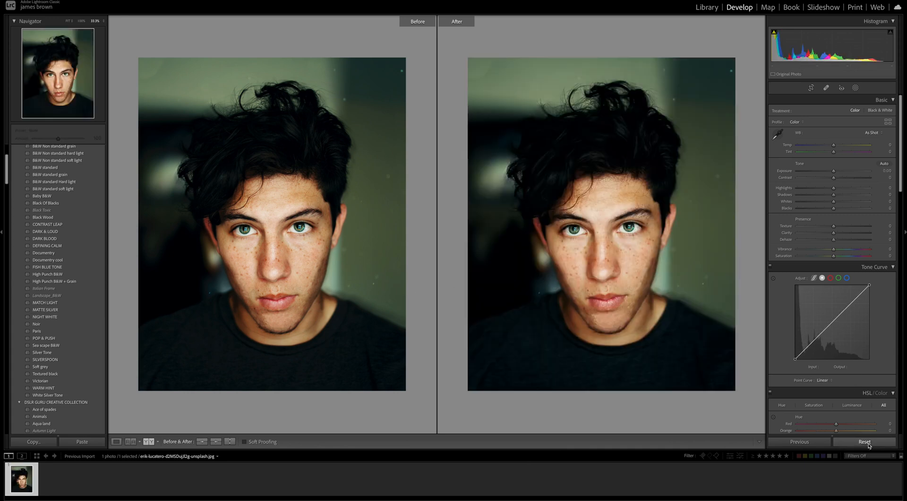
pyautogui.click(115, 441)
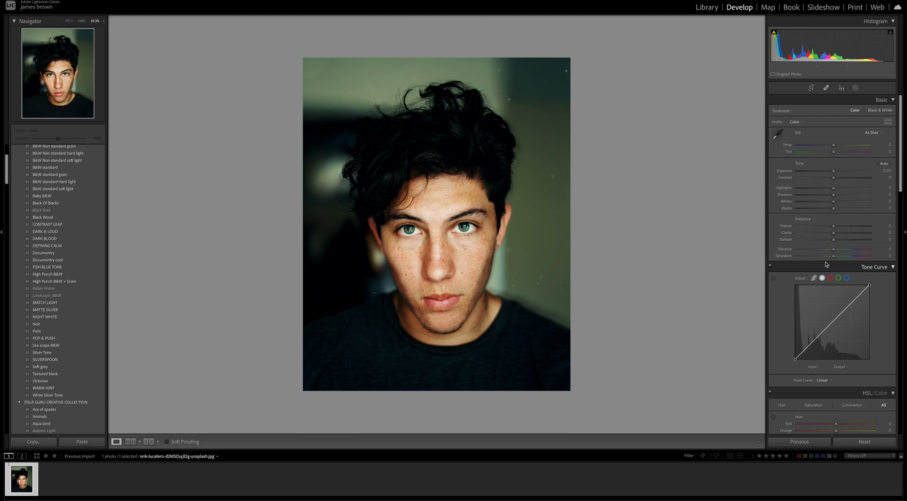
pyautogui.moveTo(835, 173)
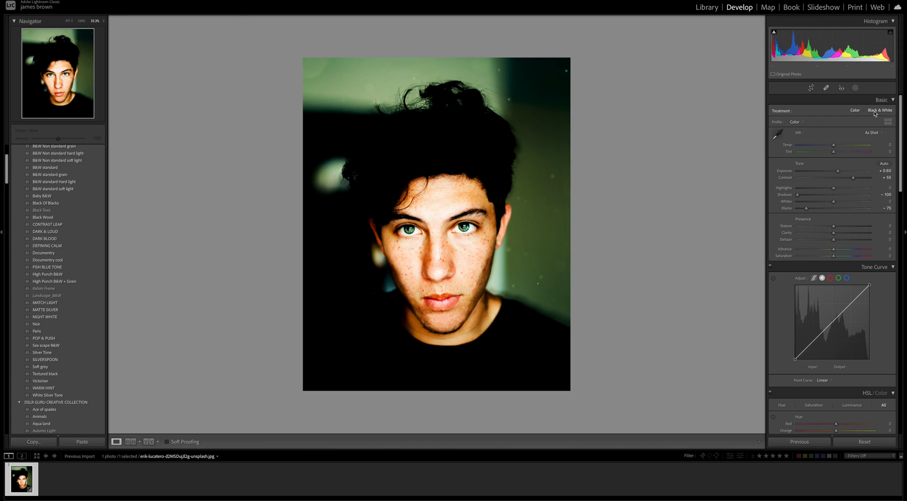
pyautogui.moveTo(784, 188)
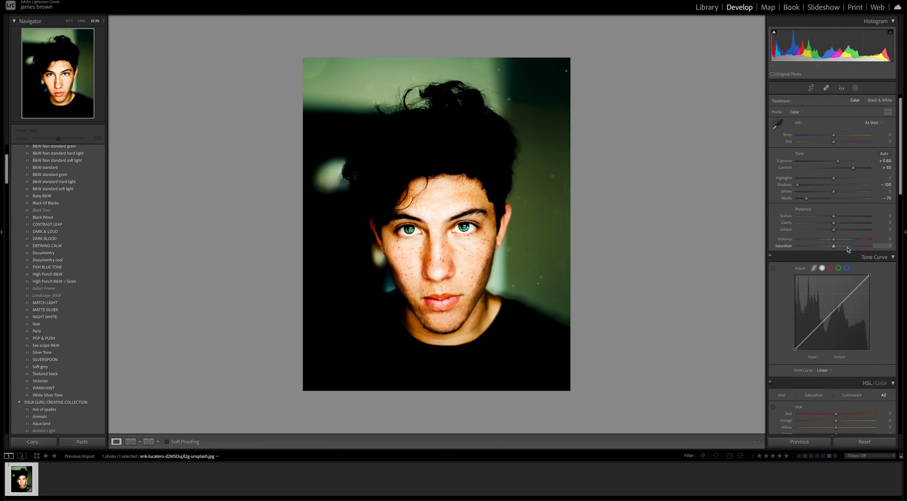
# - Set Exposure +0.60, Contrast +55, Shadows -100, Blacks -75, Clarity -10, Dehaze +100
pyautogui.scroll(-3)
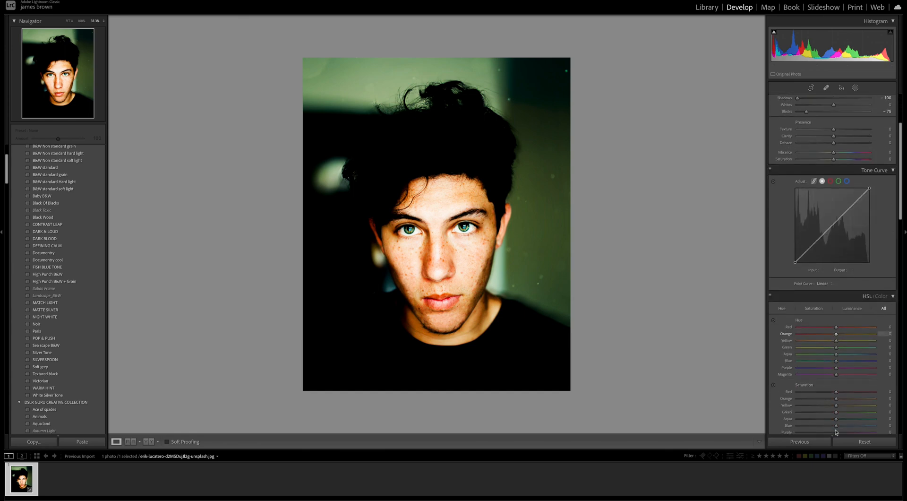
pyautogui.scroll(3)
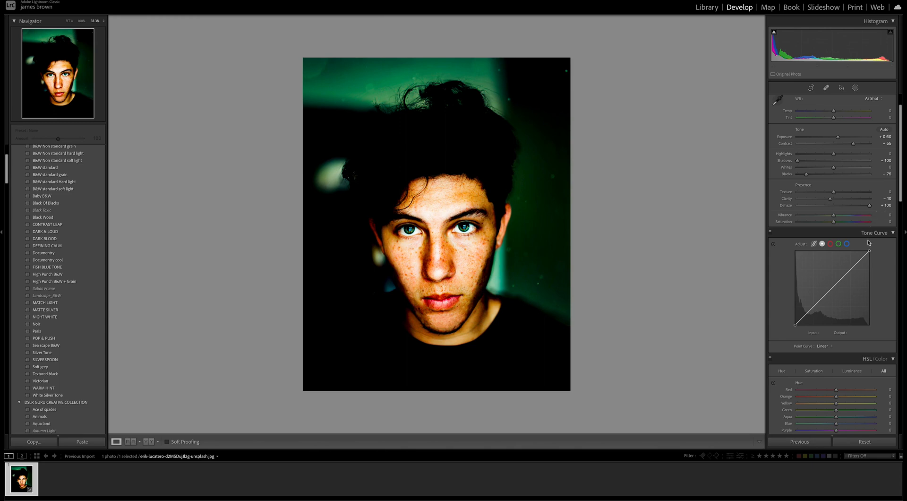
# - Add a midtone point to the Tone Curve and lift the black endpoint for a faded curve
pyautogui.scroll(-3)
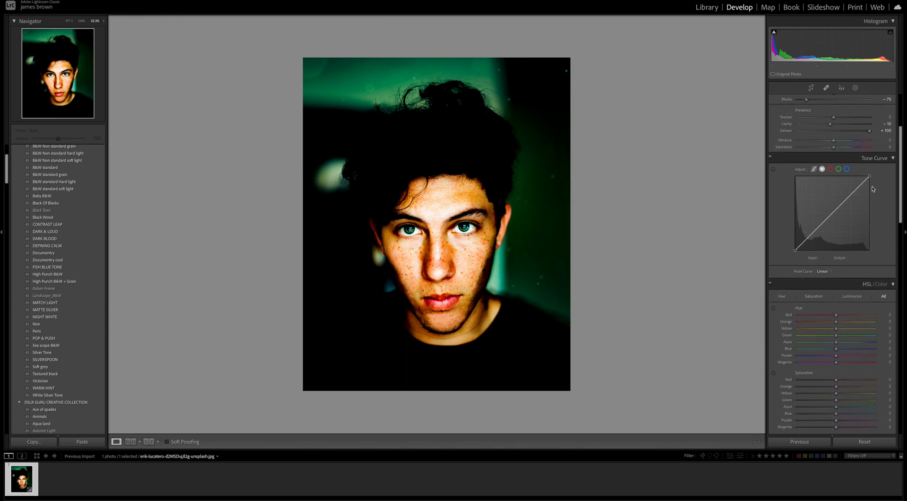
pyautogui.moveTo(771, 246)
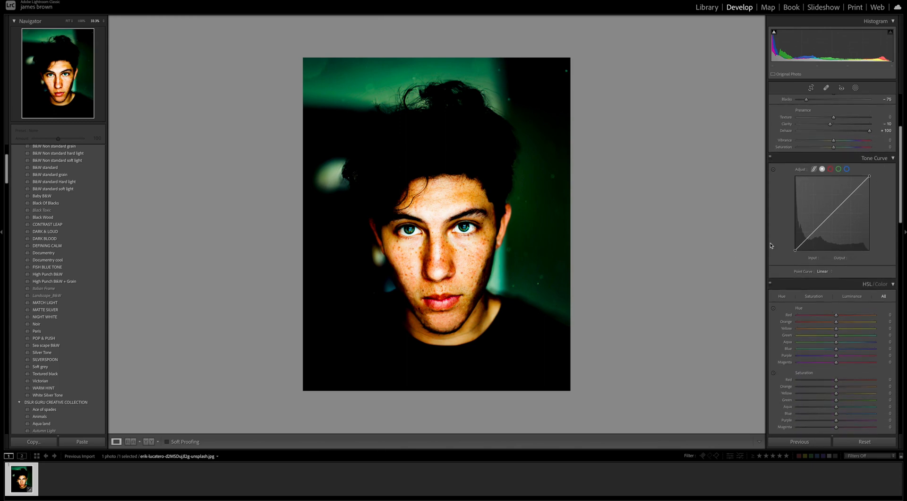
pyautogui.click(831, 213)
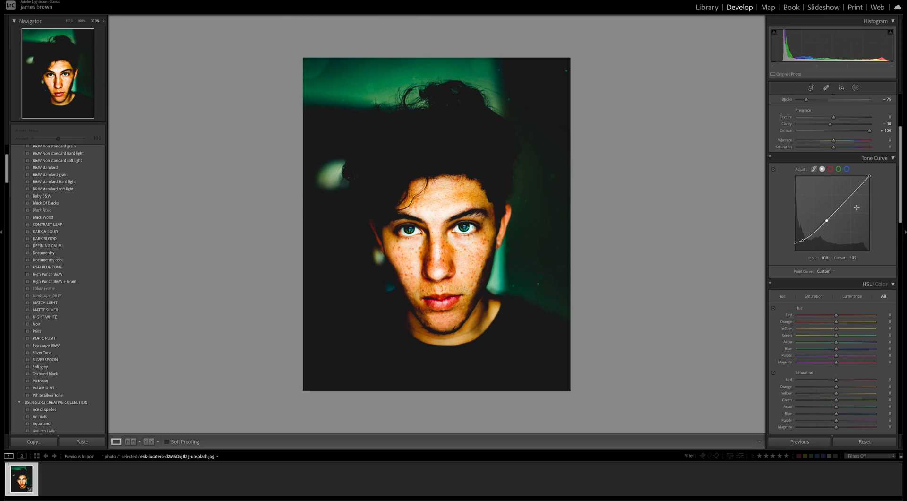
pyautogui.moveTo(796, 250)
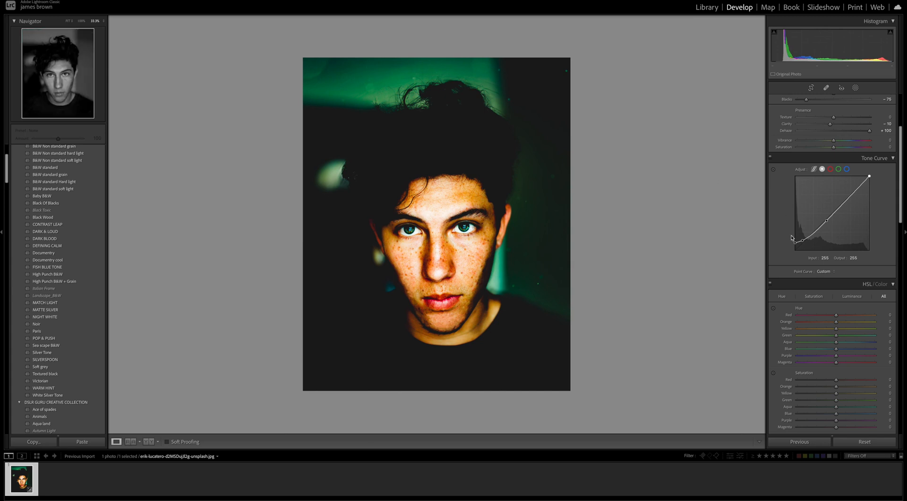
pyautogui.scroll(-3)
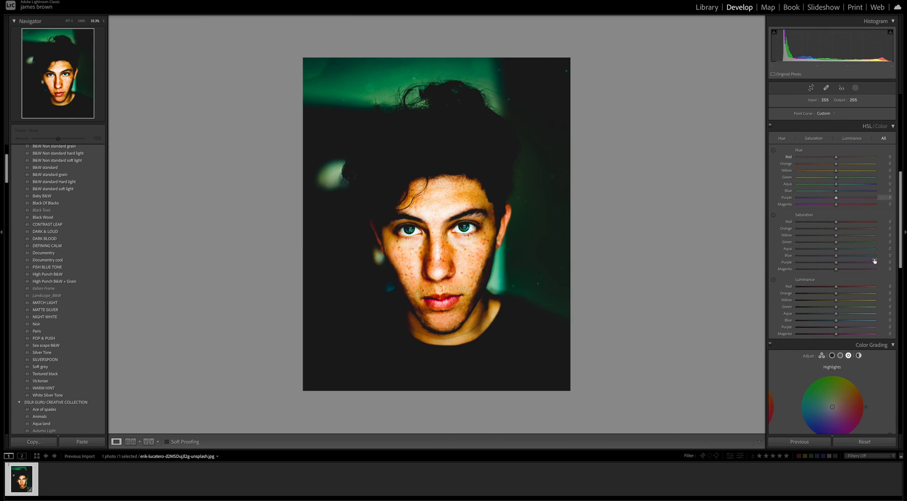
pyautogui.moveTo(833, 155)
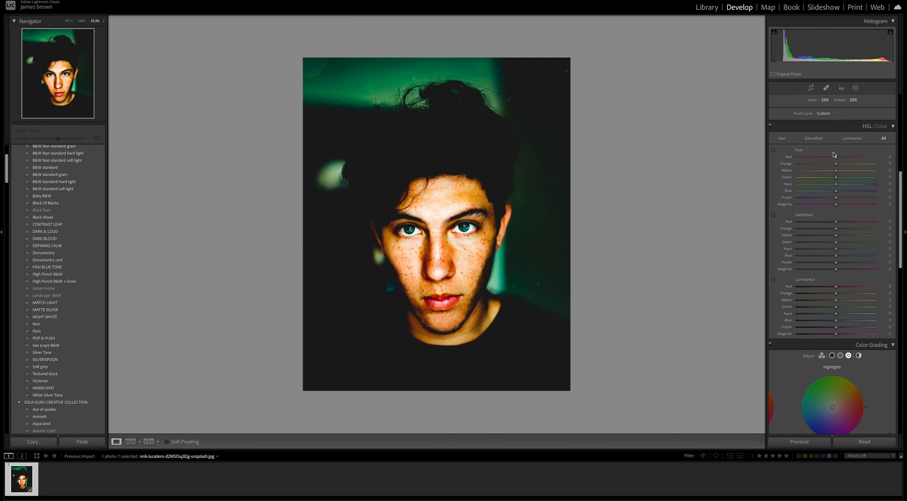
pyautogui.moveTo(878, 106)
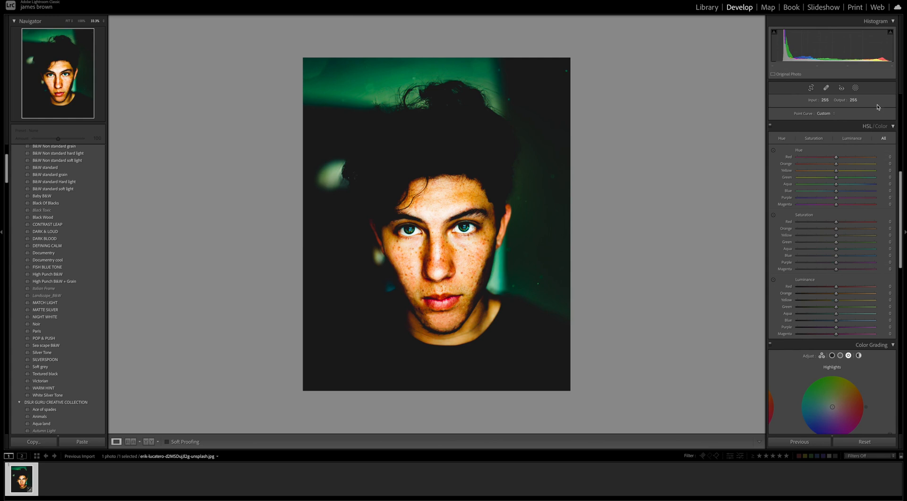
pyautogui.moveTo(894, 206)
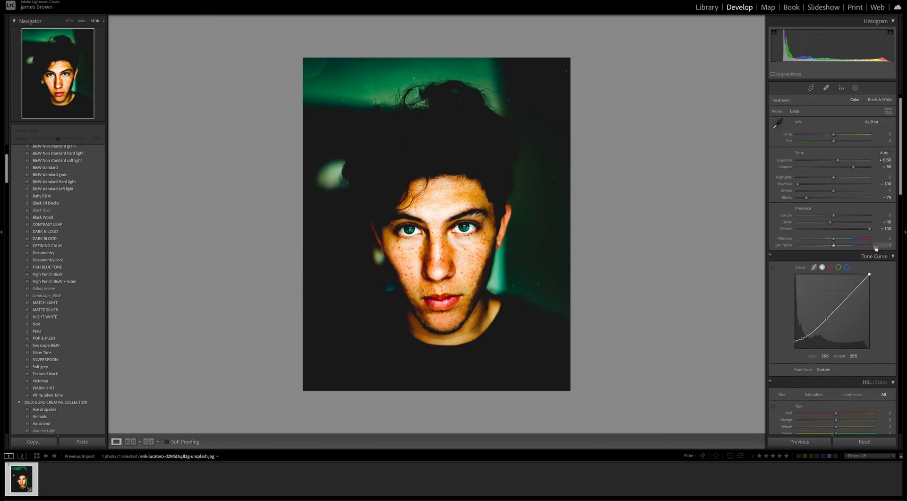
pyautogui.click(879, 99)
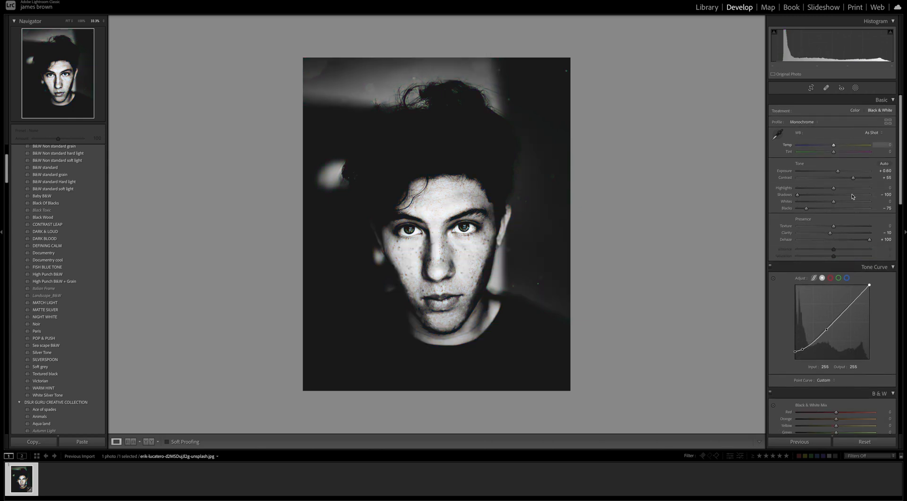
pyautogui.scroll(-3)
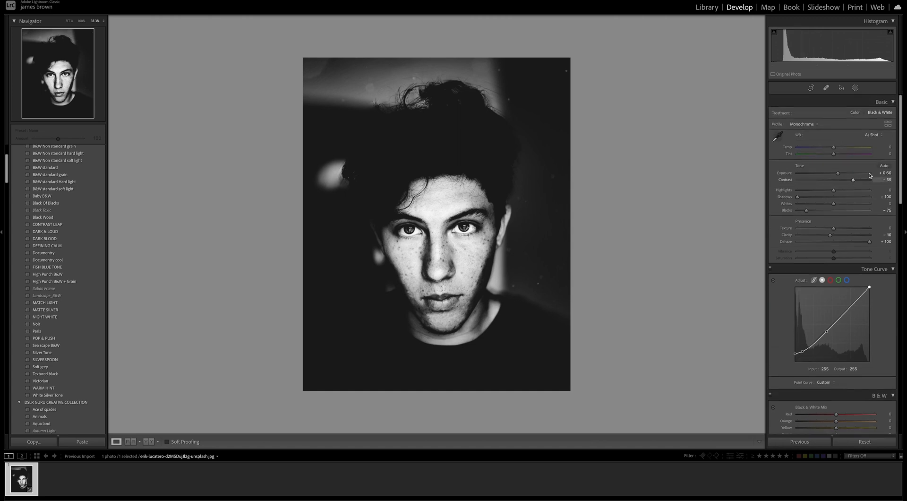
pyautogui.click(856, 112)
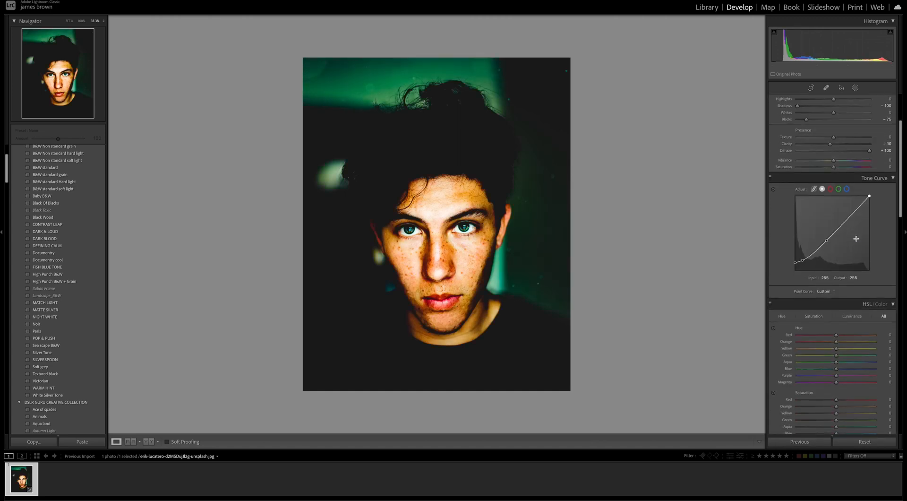
pyautogui.scroll(-3)
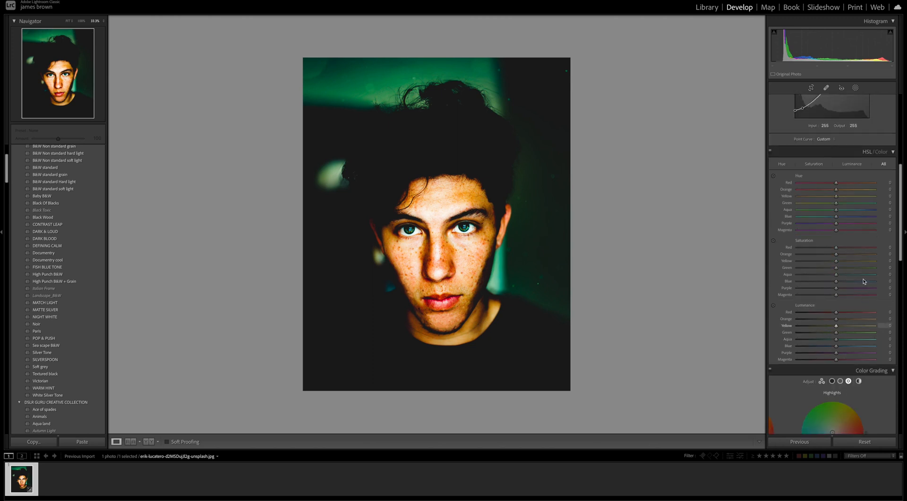
pyautogui.moveTo(837, 247)
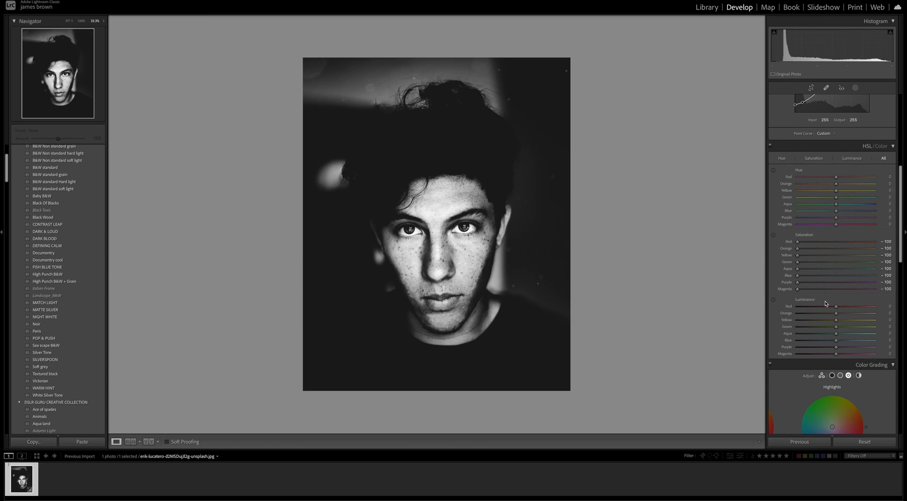
pyautogui.moveTo(832, 305)
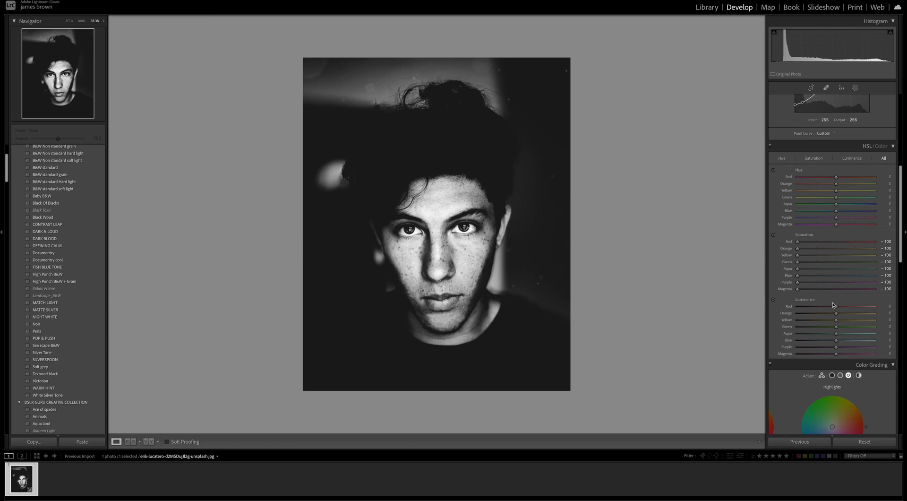
pyautogui.moveTo(837, 183)
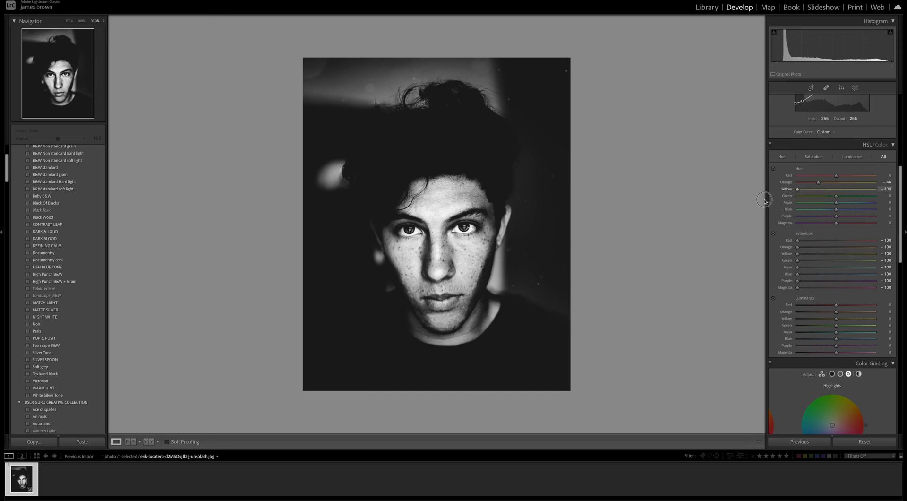
pyautogui.moveTo(851, 191)
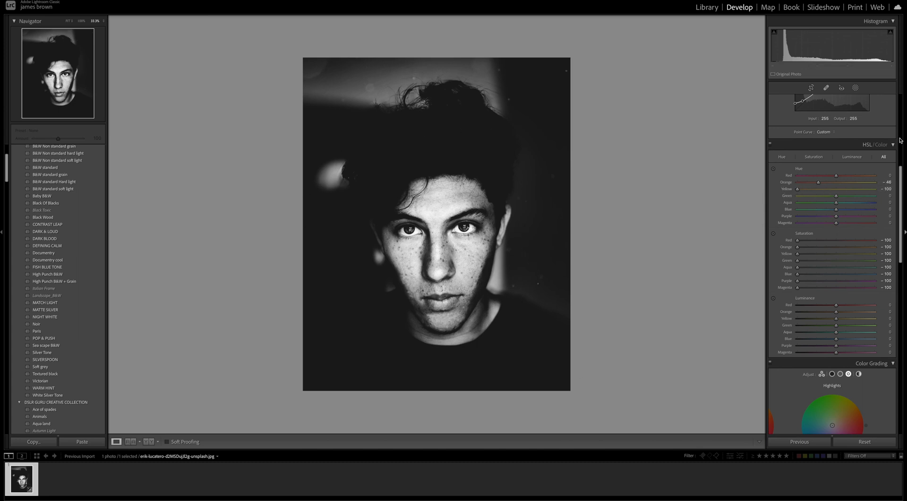
pyautogui.moveTo(454, 208)
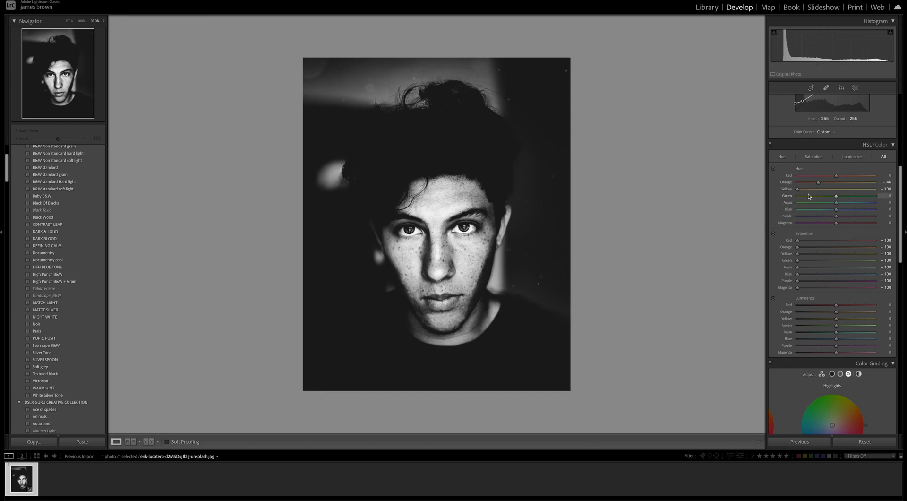
pyautogui.moveTo(835, 210)
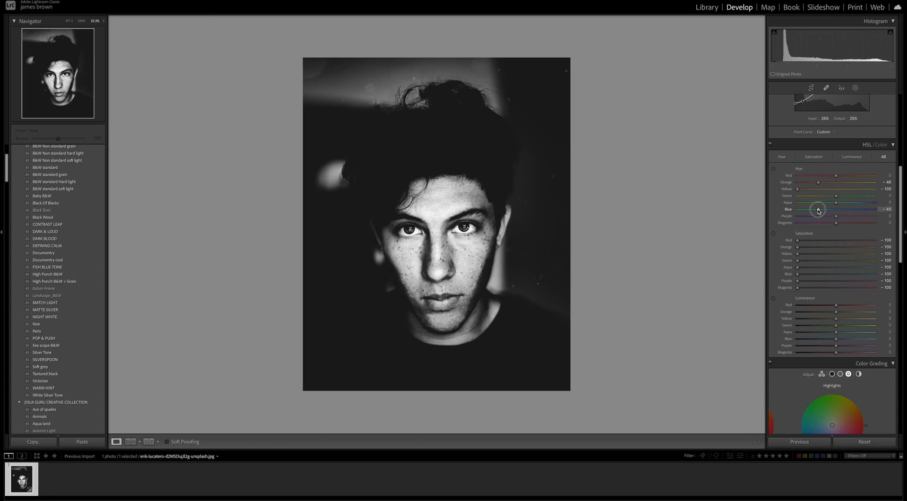
pyautogui.moveTo(816, 215)
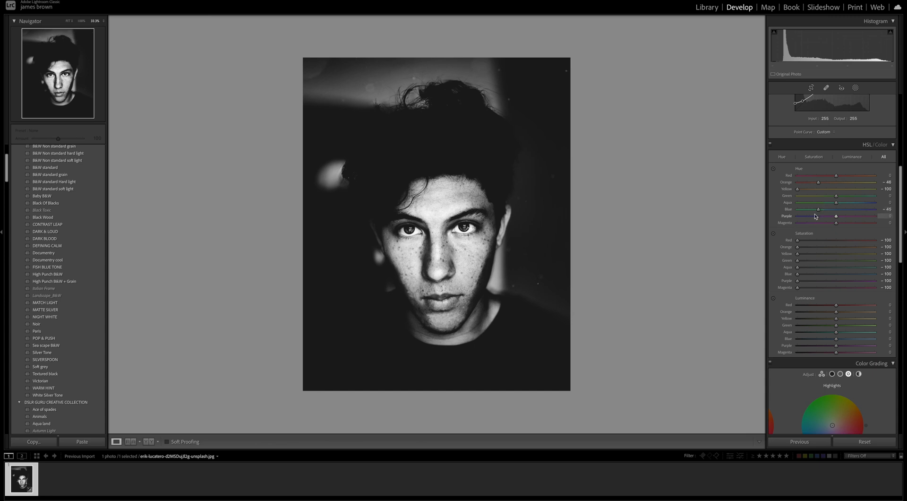
# - Set the Orange hue to -48 and the Blue hue to -45 in HSL
pyautogui.scroll(-3)
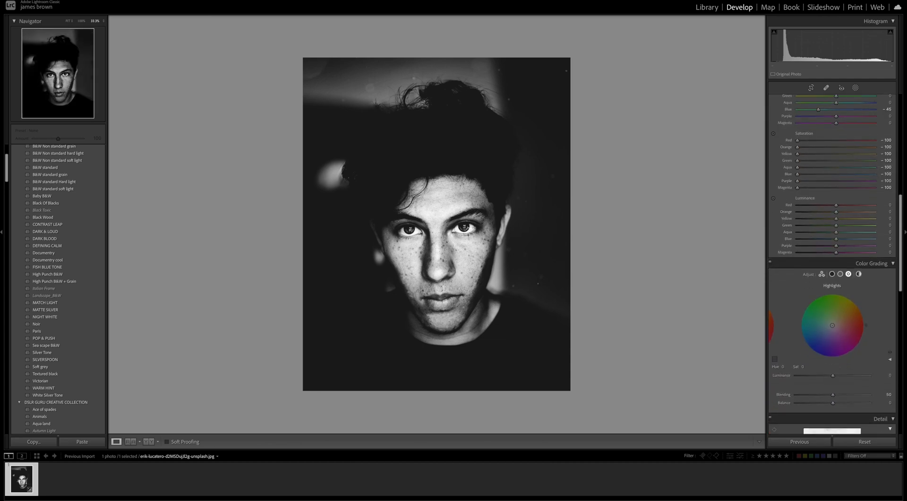
pyautogui.moveTo(629, 280)
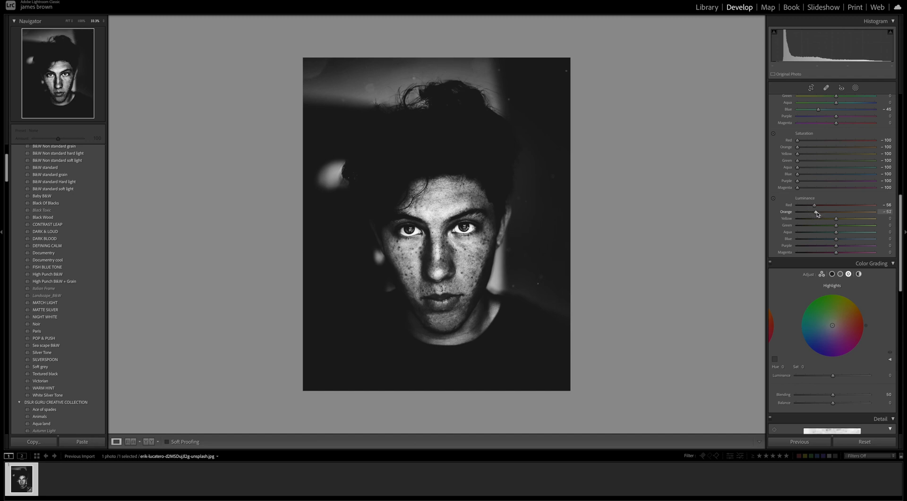
pyautogui.moveTo(833, 220)
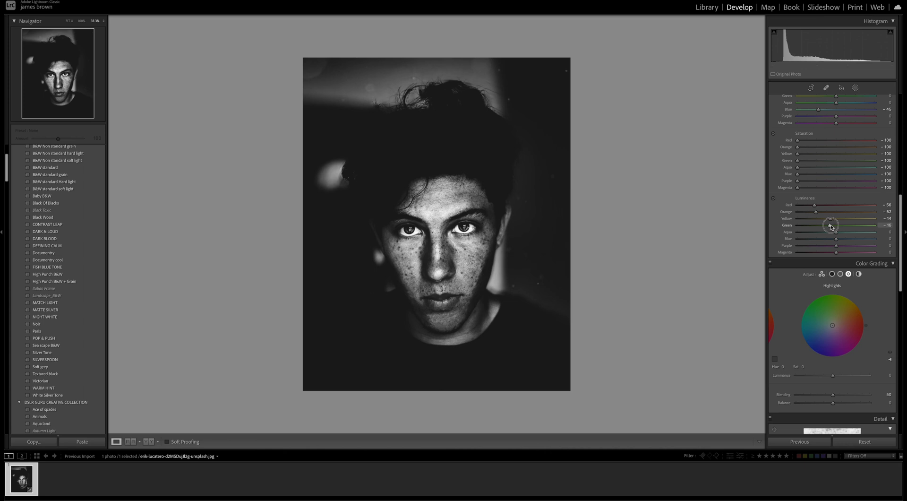
pyautogui.moveTo(367, 318)
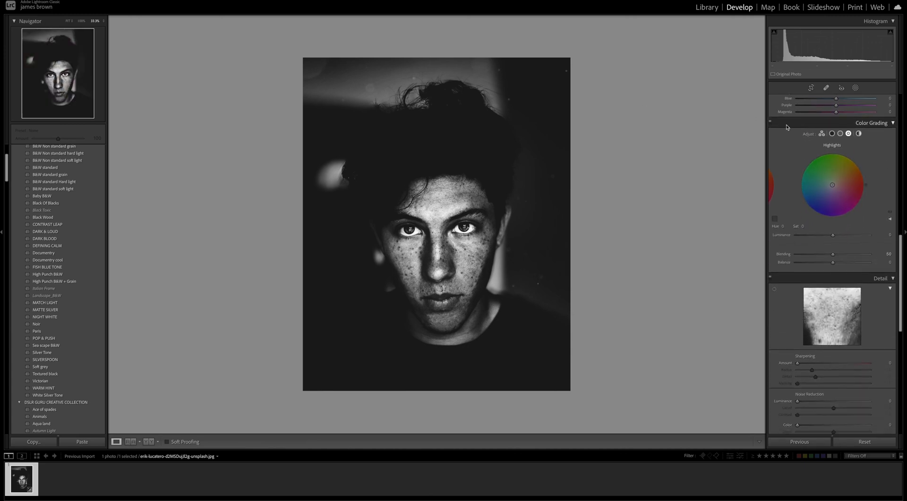
# - Grade the shadows in Color Grading to hue 198 and saturation 5
pyautogui.click(832, 133)
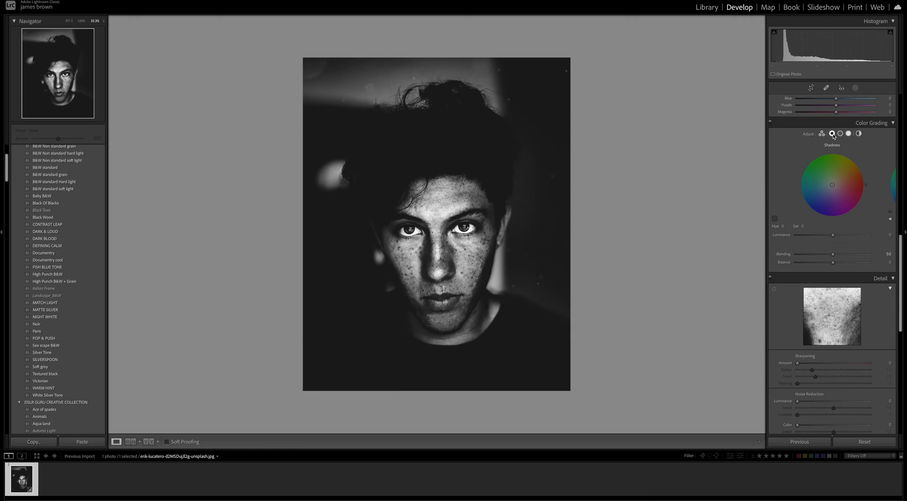
pyautogui.click(840, 133)
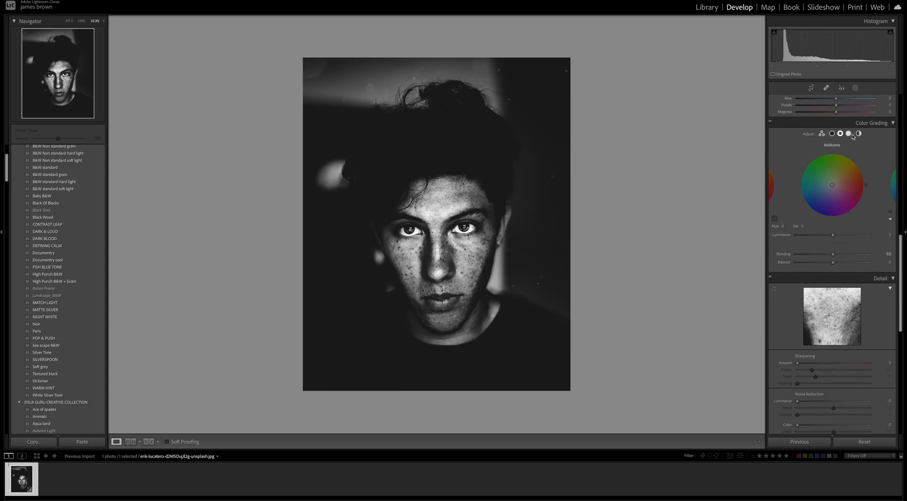
pyautogui.click(832, 134)
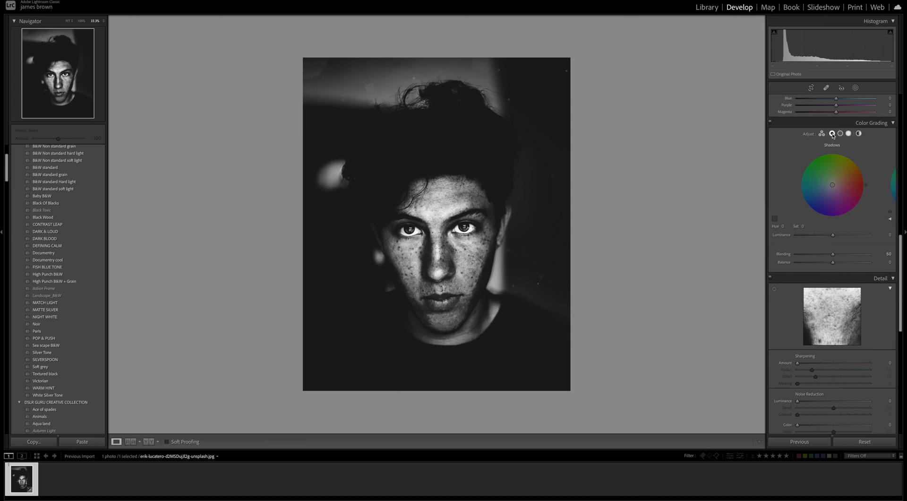
pyautogui.moveTo(832, 133)
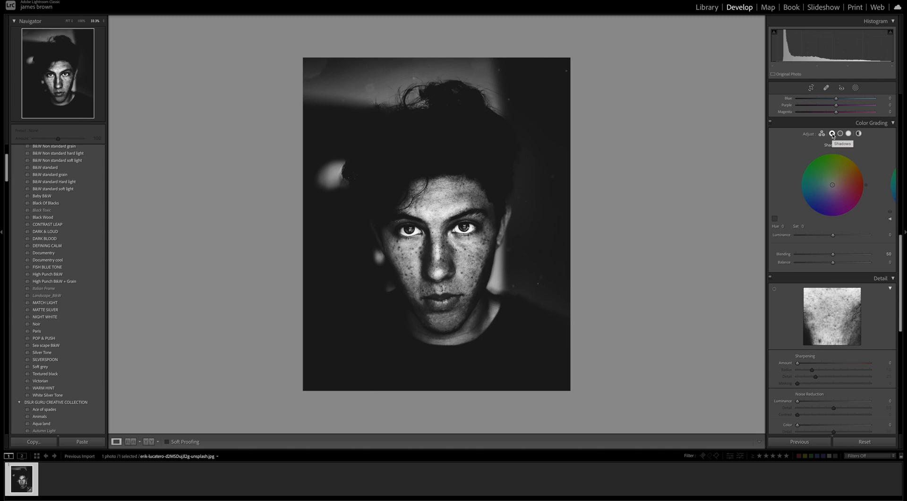
pyautogui.click(832, 134)
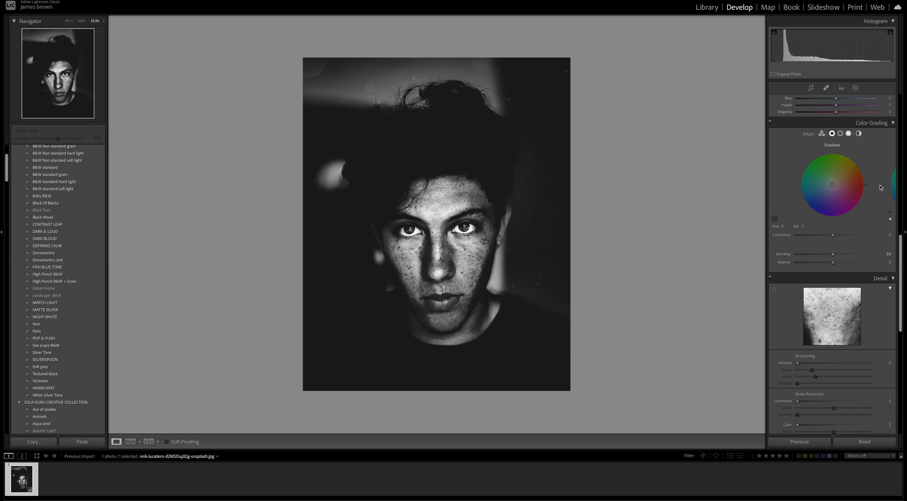
pyautogui.click(804, 203)
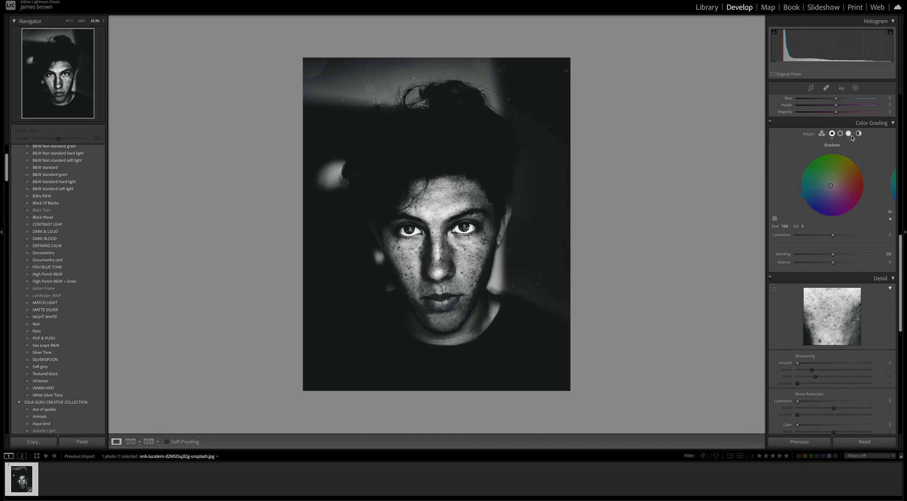
# - Tint the highlights to hue 68, saturation 4, checking against the shadow controls
pyautogui.click(848, 134)
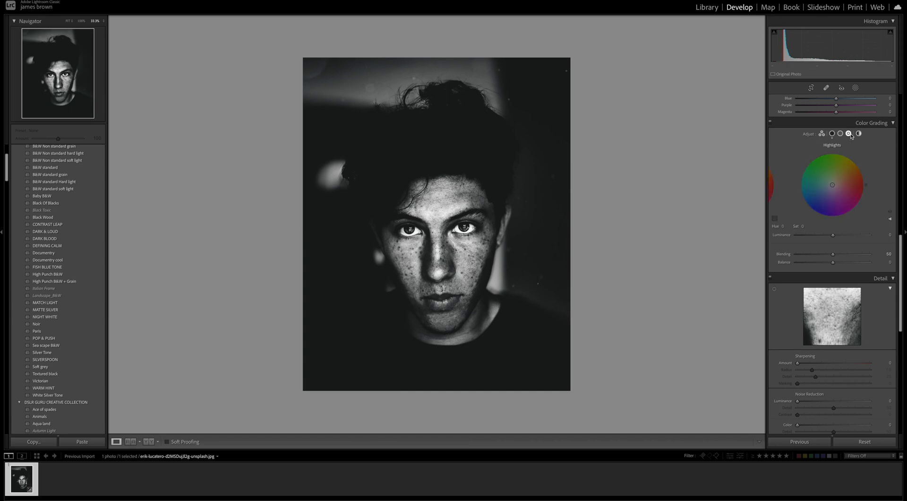
pyautogui.click(848, 133)
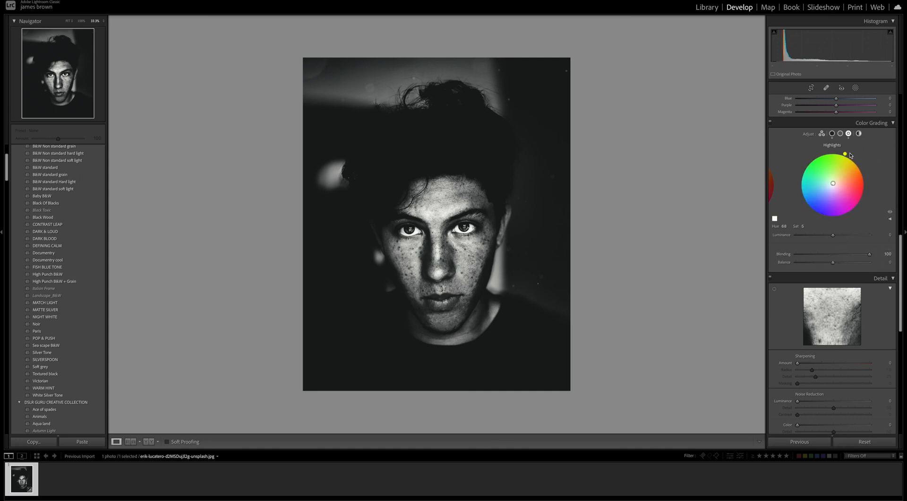
pyautogui.click(840, 133)
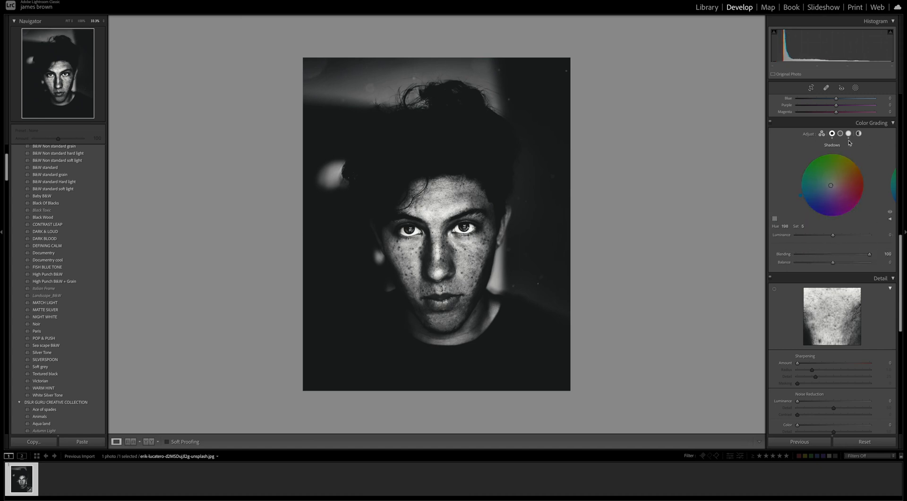
pyautogui.click(849, 134)
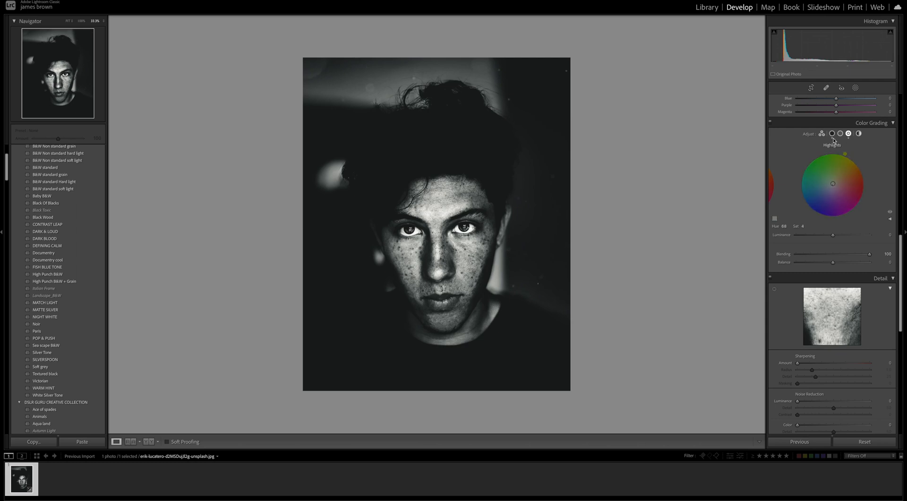
# - Toggle Color Grading off and on to compare, ending on the highlight controls
pyautogui.click(840, 134)
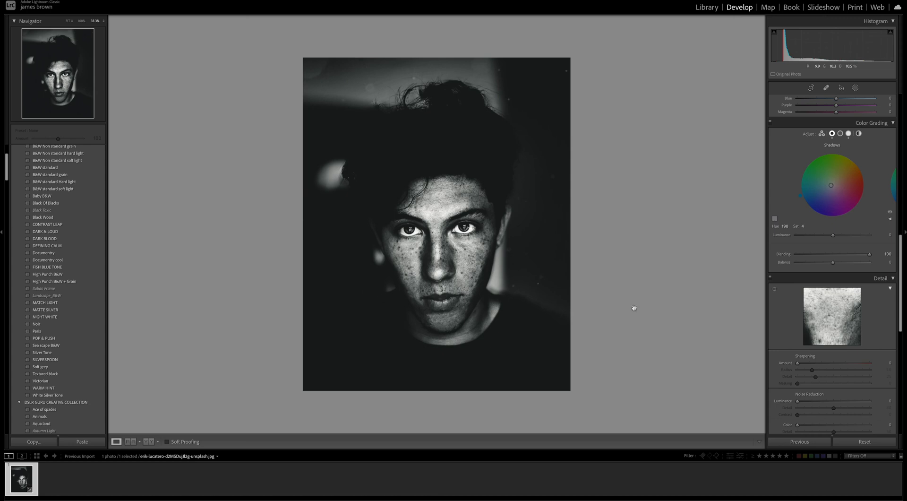
pyautogui.click(772, 123)
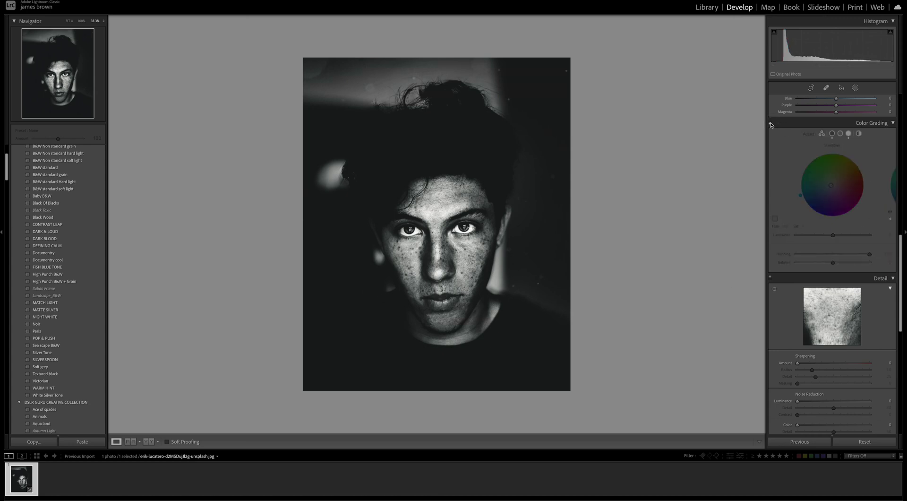
pyautogui.click(831, 134)
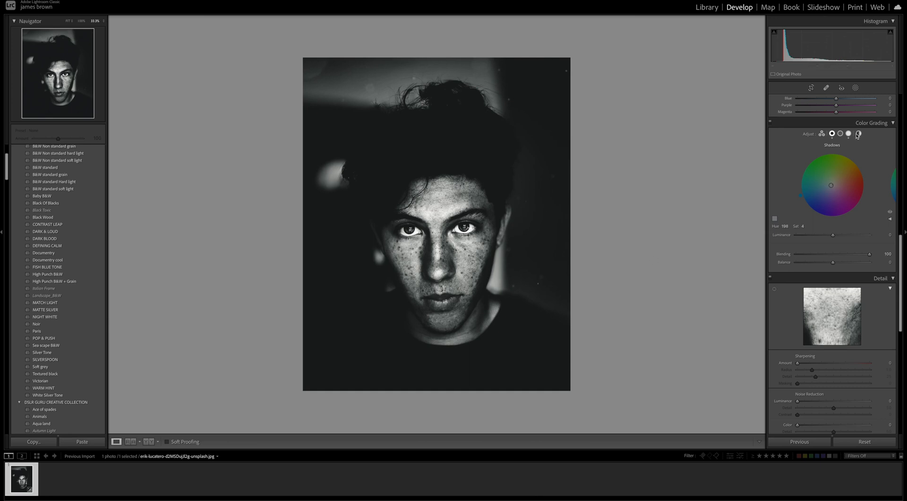
pyautogui.click(849, 134)
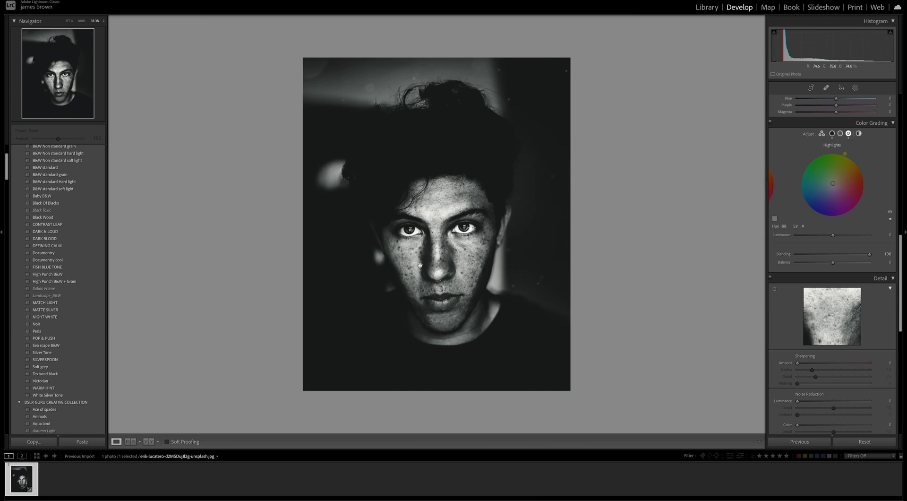
pyautogui.moveTo(479, 235)
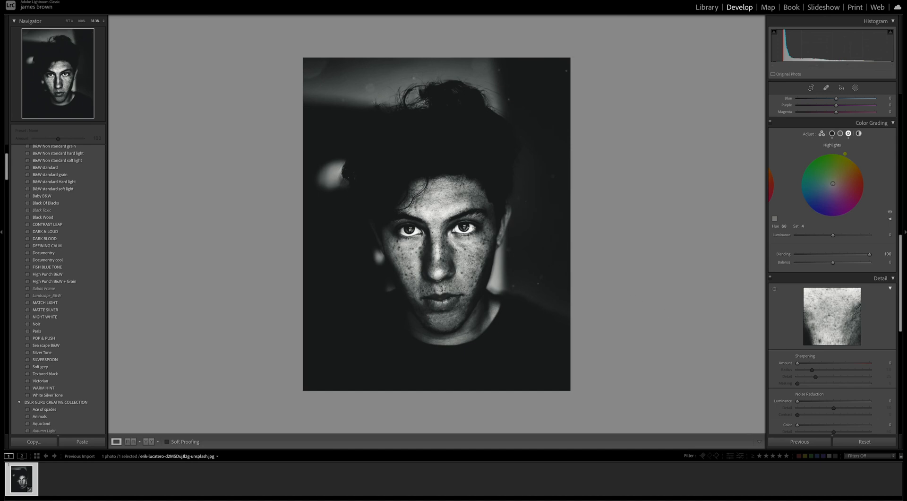
# - Set Sharpening Amount 10, Radius 1.4, Masking 73, and noise reduction Luminance 10, Color 9
pyautogui.scroll(-3)
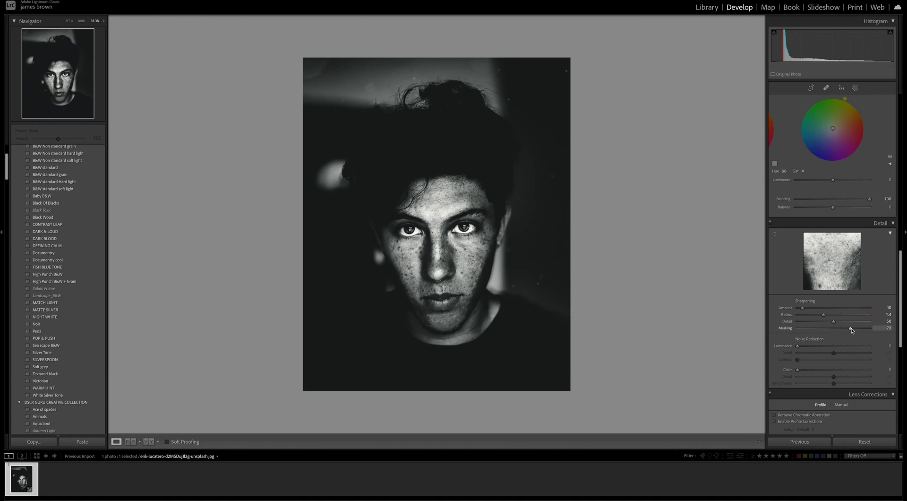
pyautogui.moveTo(481, 321)
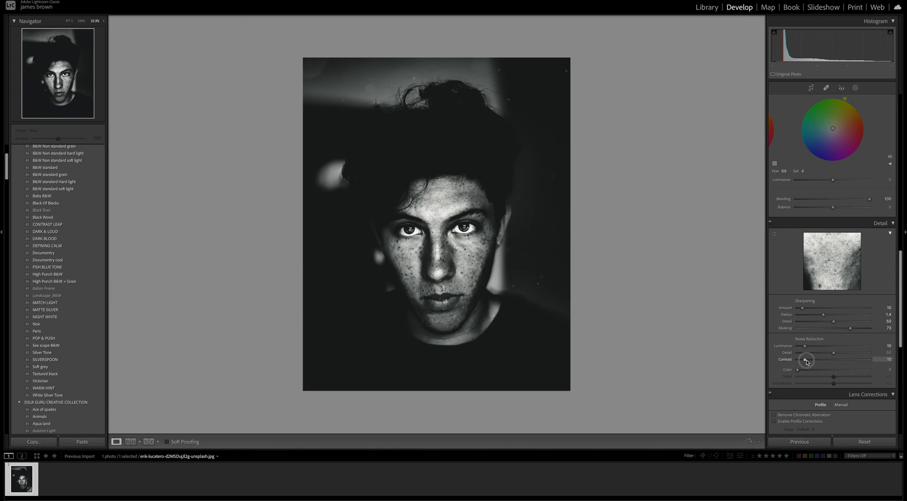
pyautogui.moveTo(803, 370)
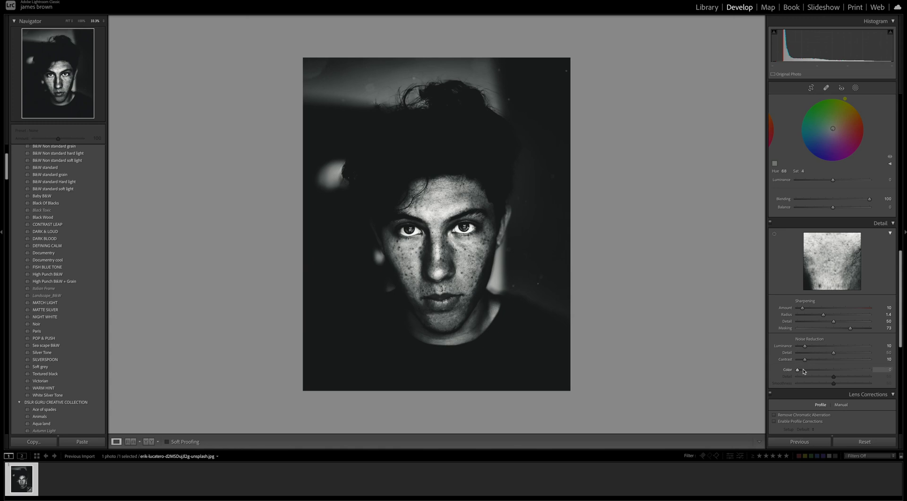
pyautogui.click(803, 370)
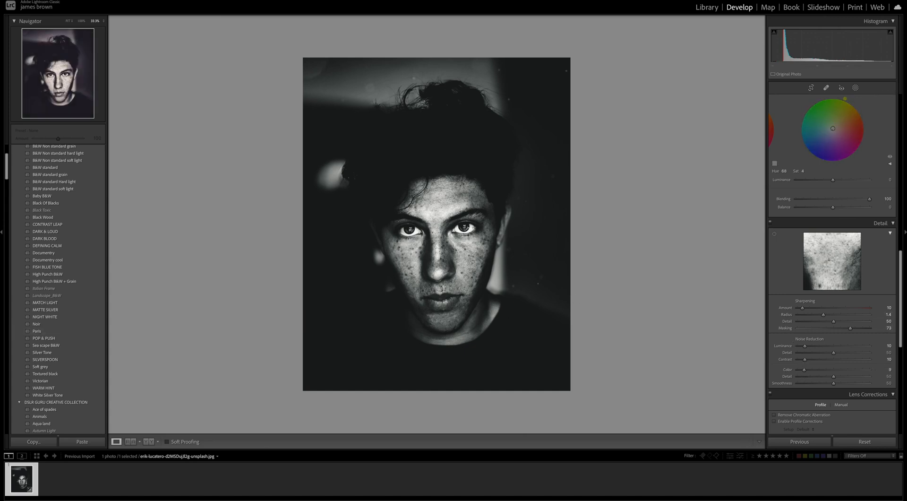
# - Set Highlights -16, Whites -23, Blacks -71, Clarity -11, and adjust the tone curve midpoint
pyautogui.scroll(-3)
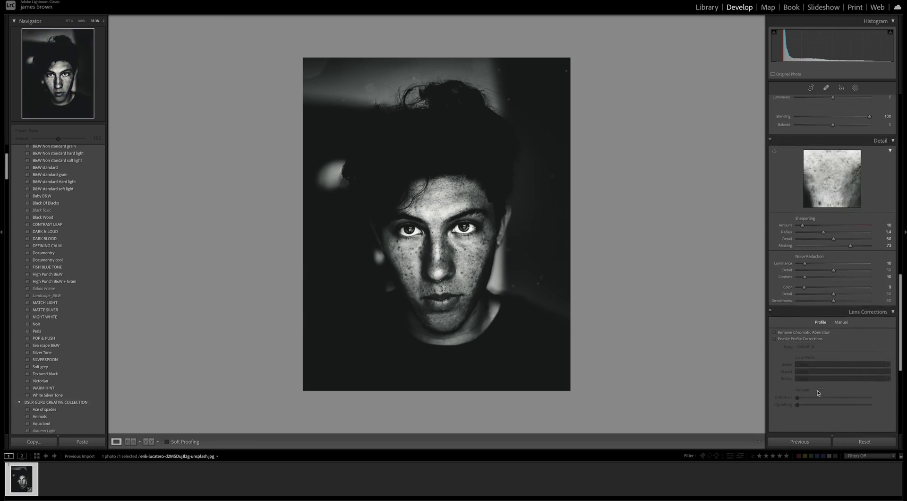
pyautogui.scroll(-3)
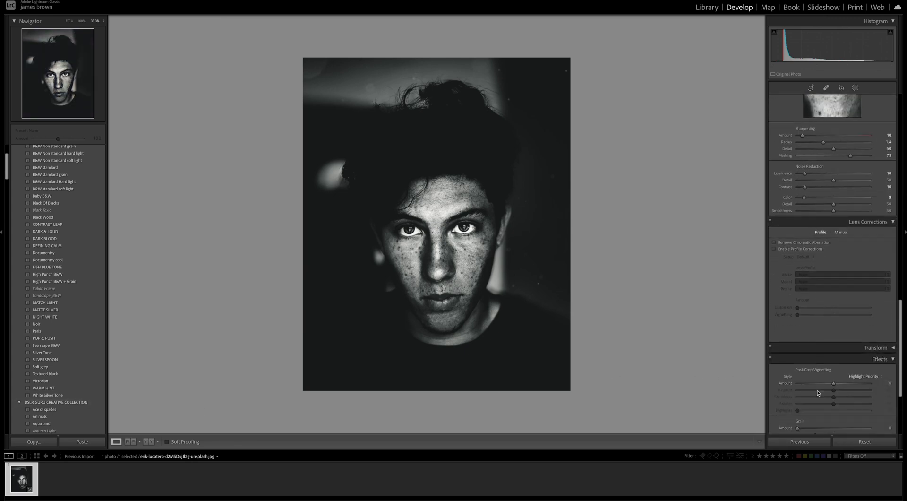
pyautogui.scroll(-3)
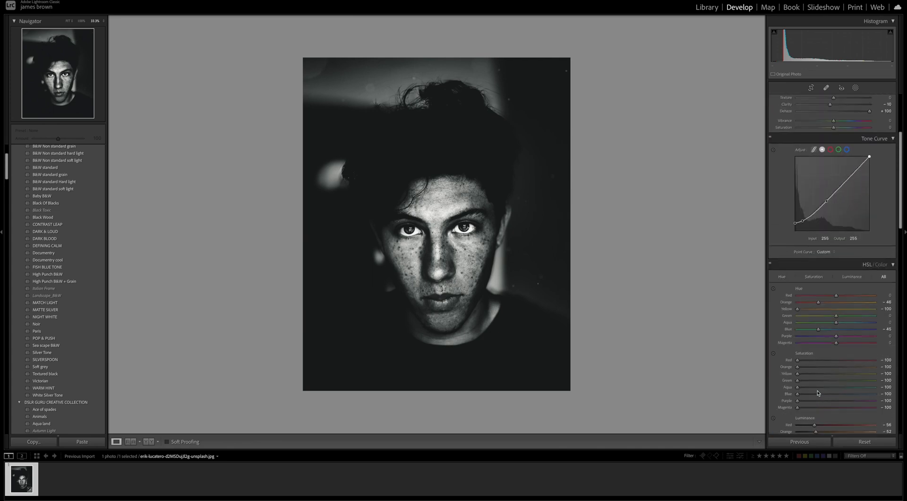
pyautogui.click(882, 100)
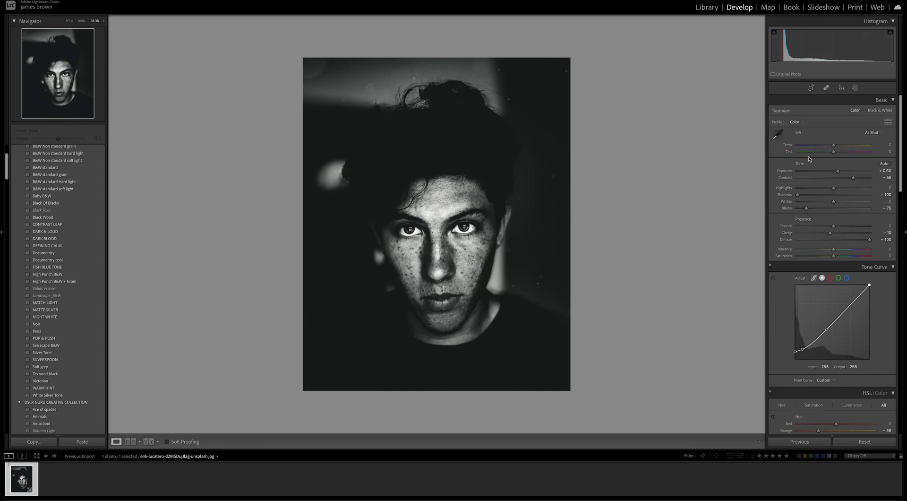
pyautogui.moveTo(842, 240)
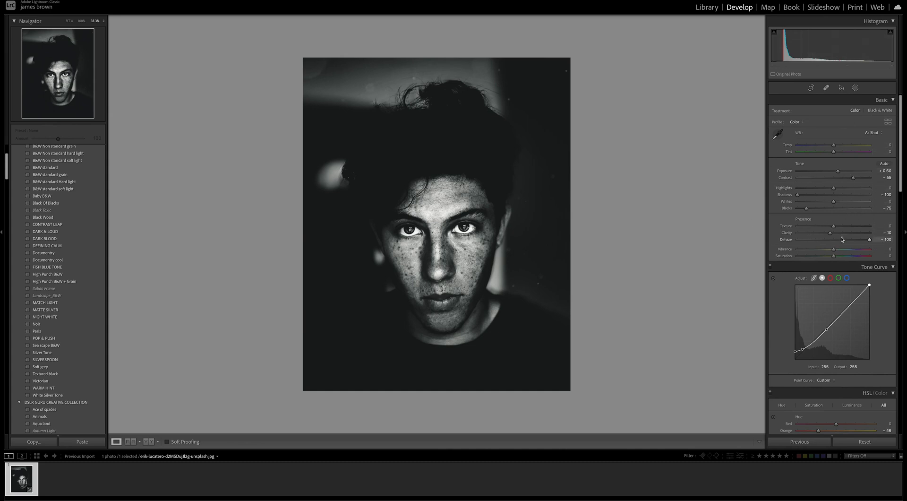
pyautogui.moveTo(831, 234)
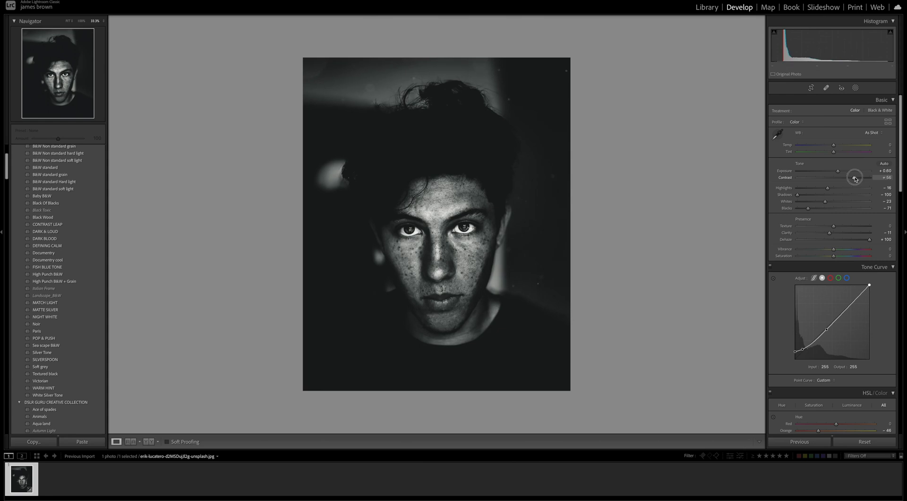
pyautogui.moveTo(818, 418)
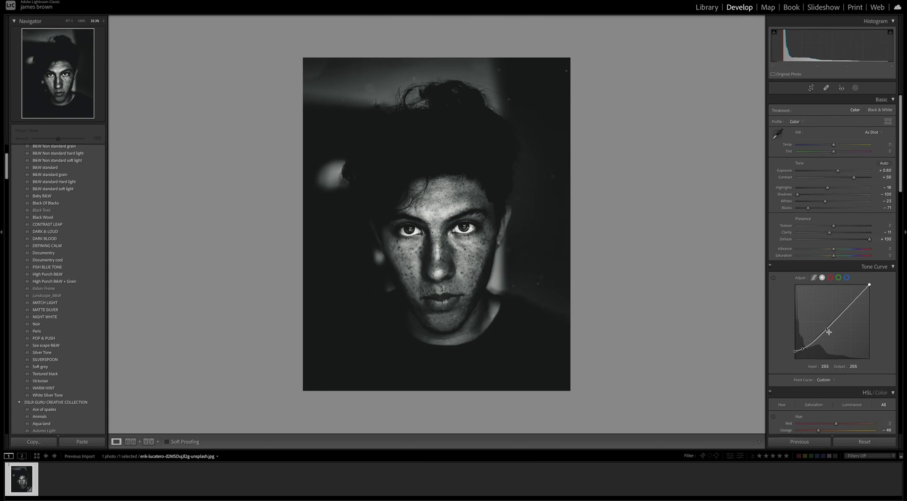
pyautogui.scroll(-3)
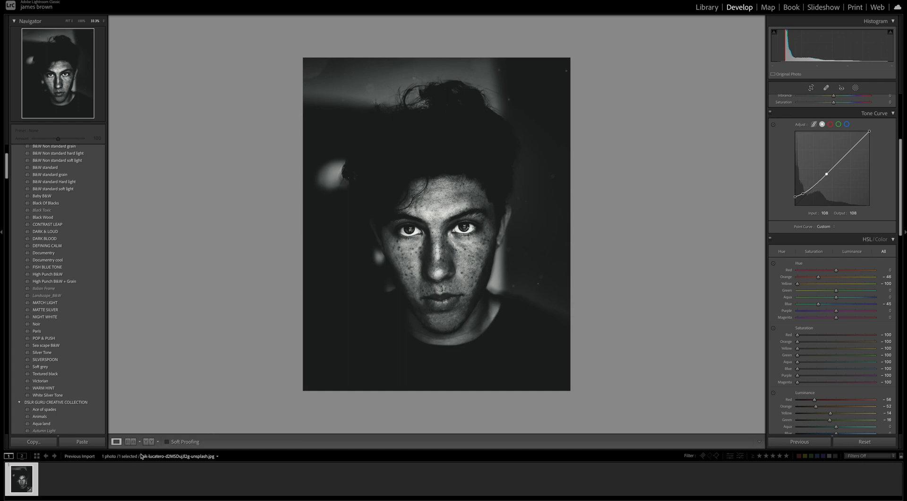
# - Switch to the Before & After side-by-side view to compare original and edit
pyautogui.click(147, 441)
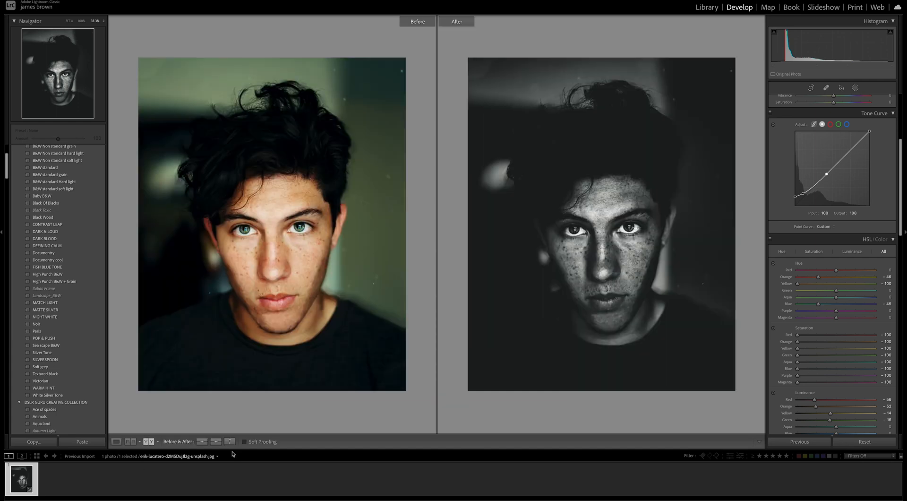
pyautogui.moveTo(591, 188)
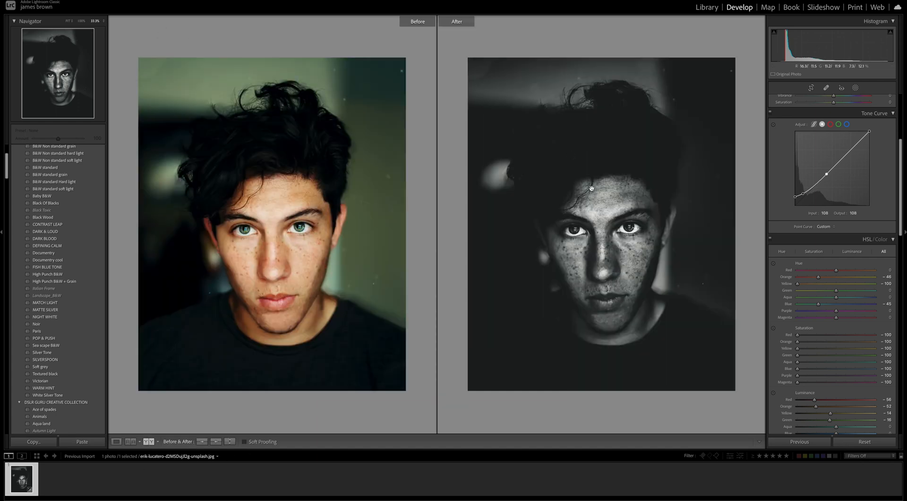
pyautogui.moveTo(348, 84)
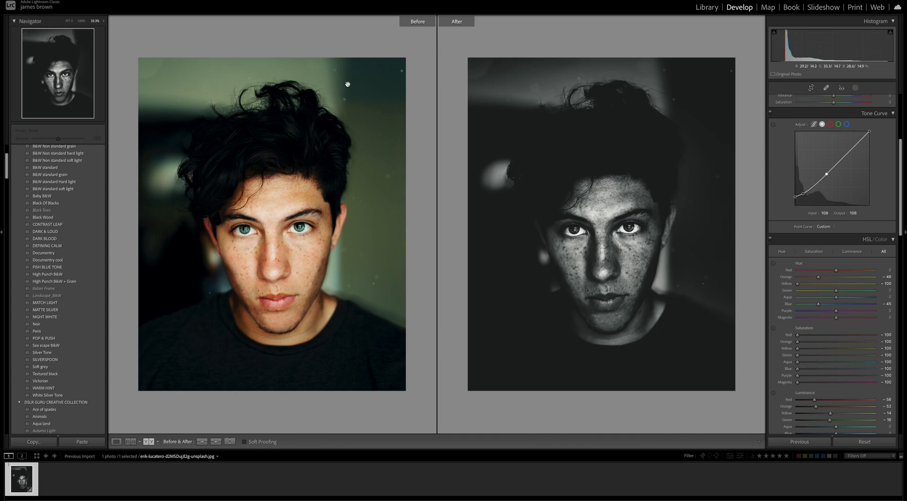
pyautogui.moveTo(692, 293)
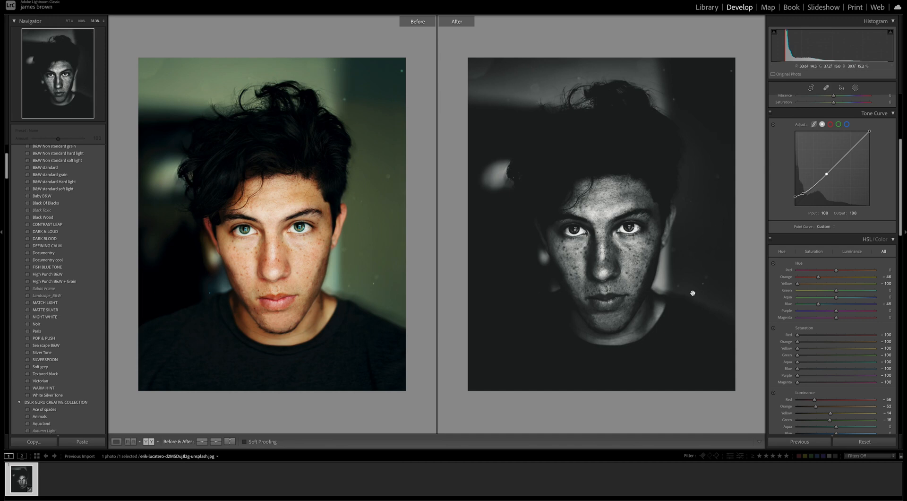
pyautogui.moveTo(691, 288)
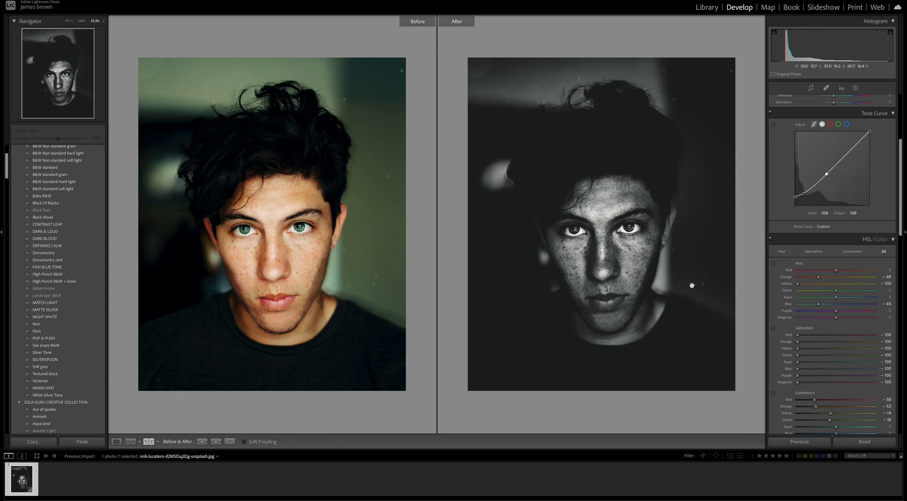
pyautogui.moveTo(605, 340)
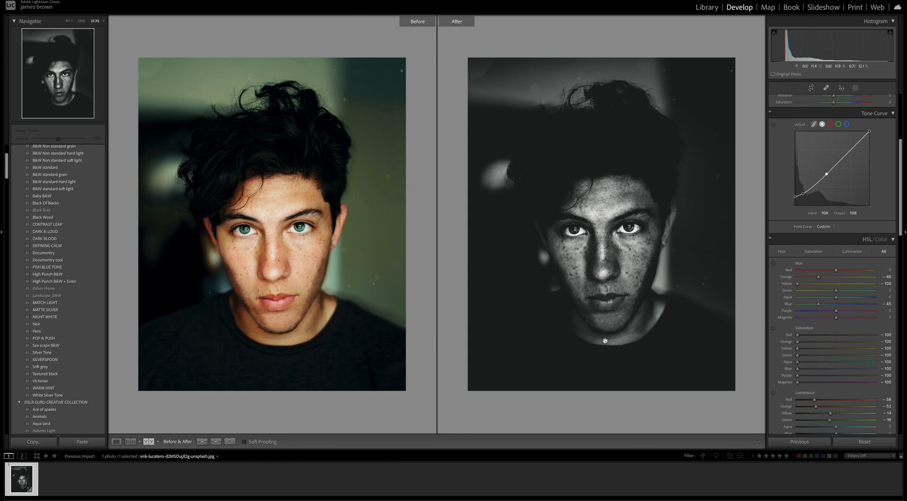
pyautogui.moveTo(694, 326)
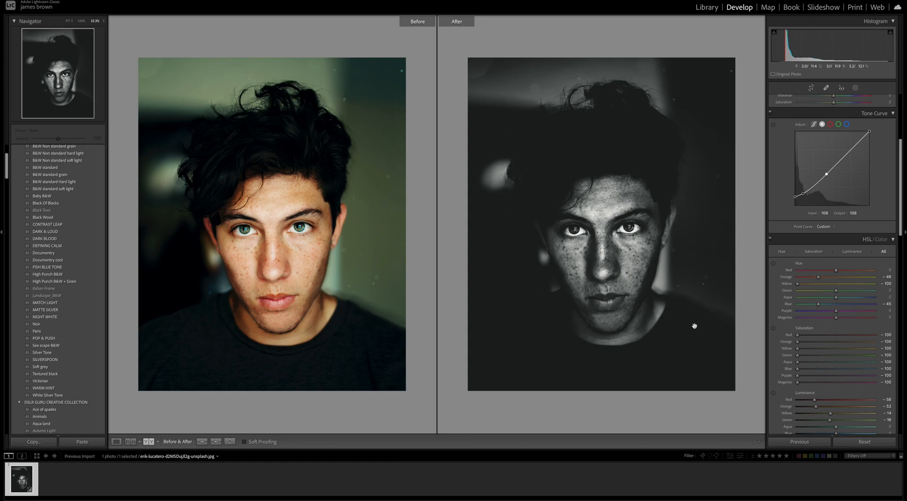
pyautogui.moveTo(305, 368)
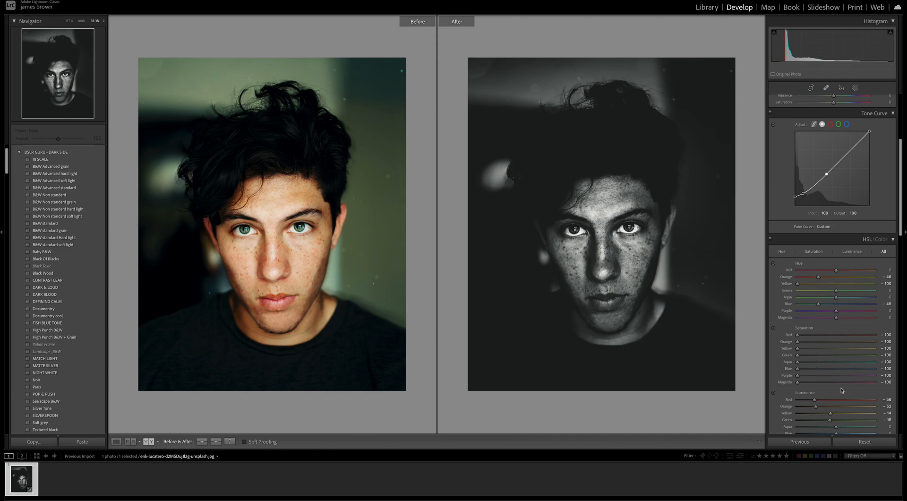
pyautogui.scroll(-3)
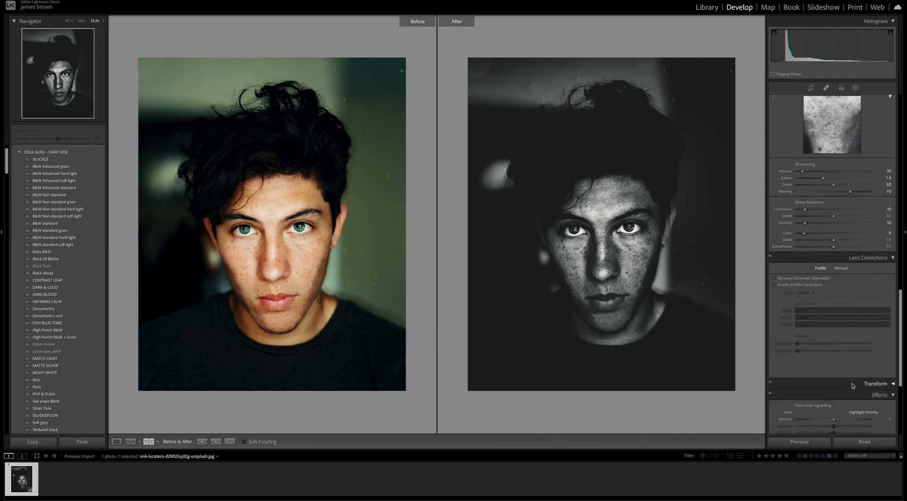
# - Set Effects Grain Amount 35, Size 40 and Roughness 30
pyautogui.scroll(-3)
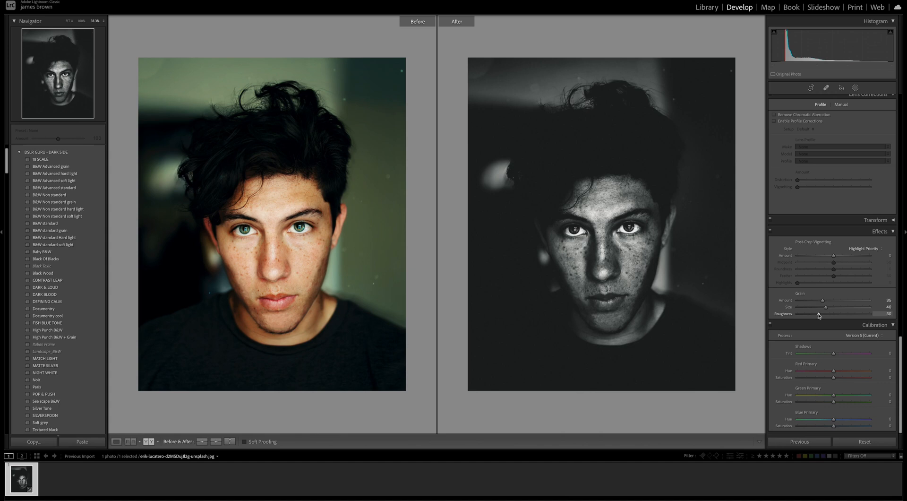
pyautogui.moveTo(721, 332)
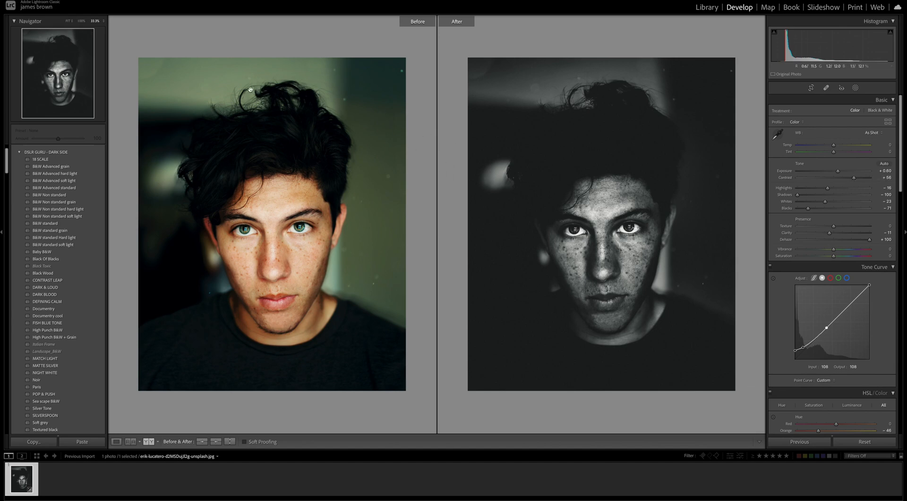
pyautogui.moveTo(307, 93)
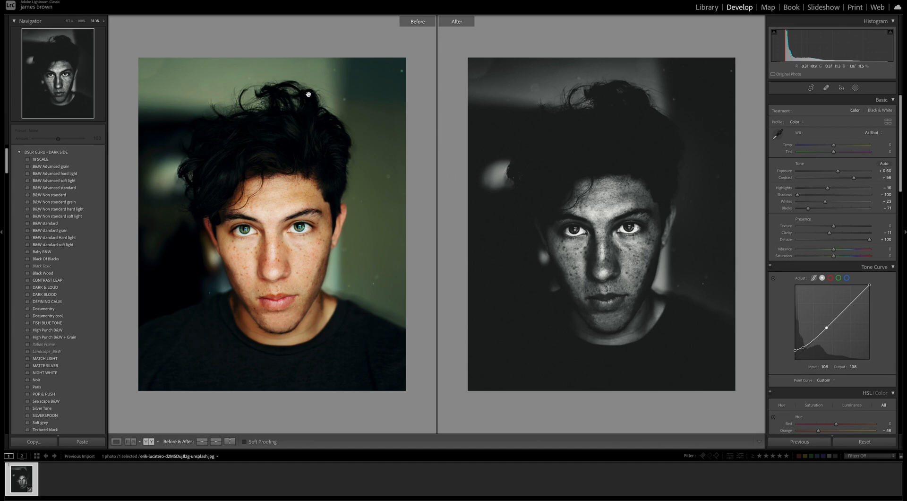